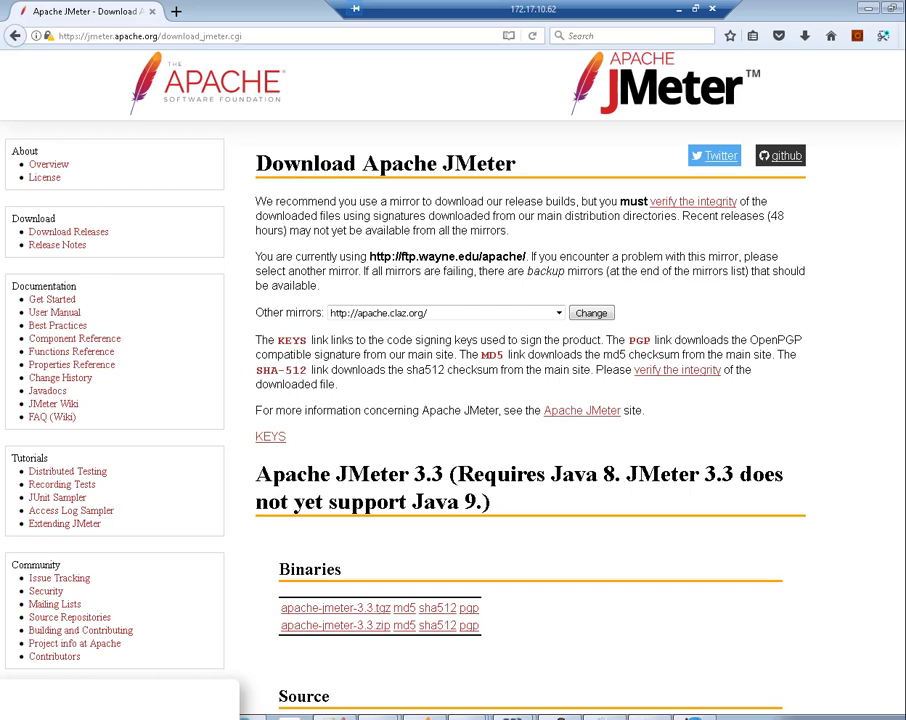
pyautogui.moveTo(488, 645)
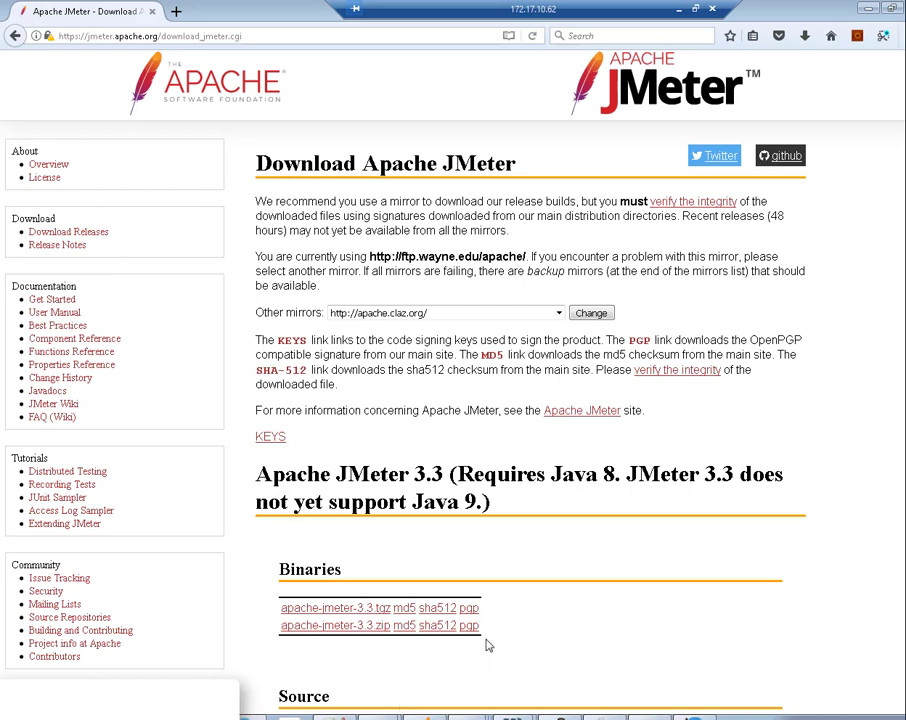
pyautogui.moveTo(514, 646)
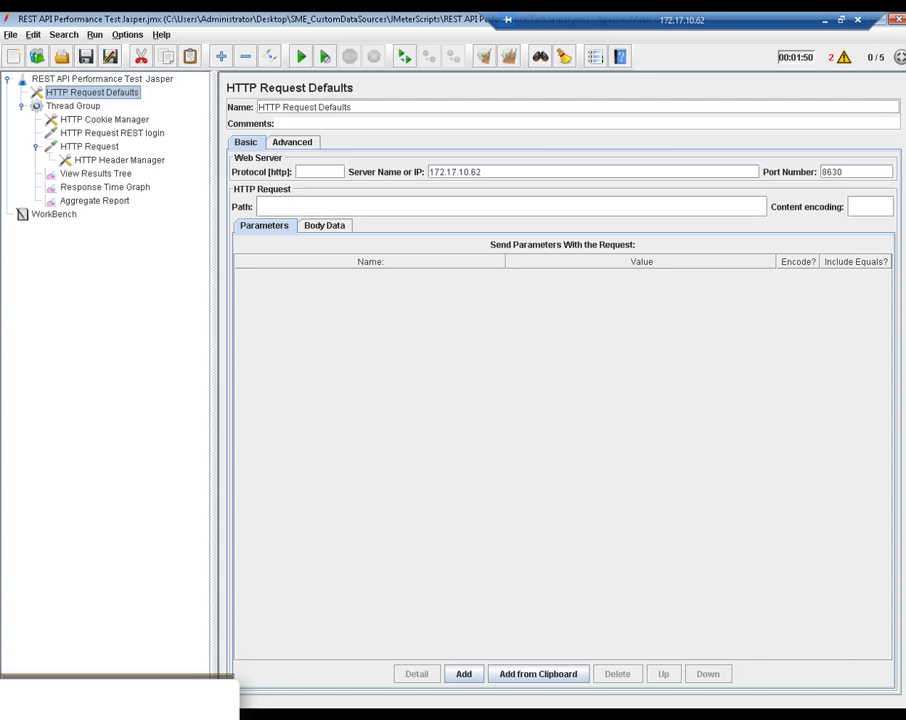
pyautogui.moveTo(321, 519)
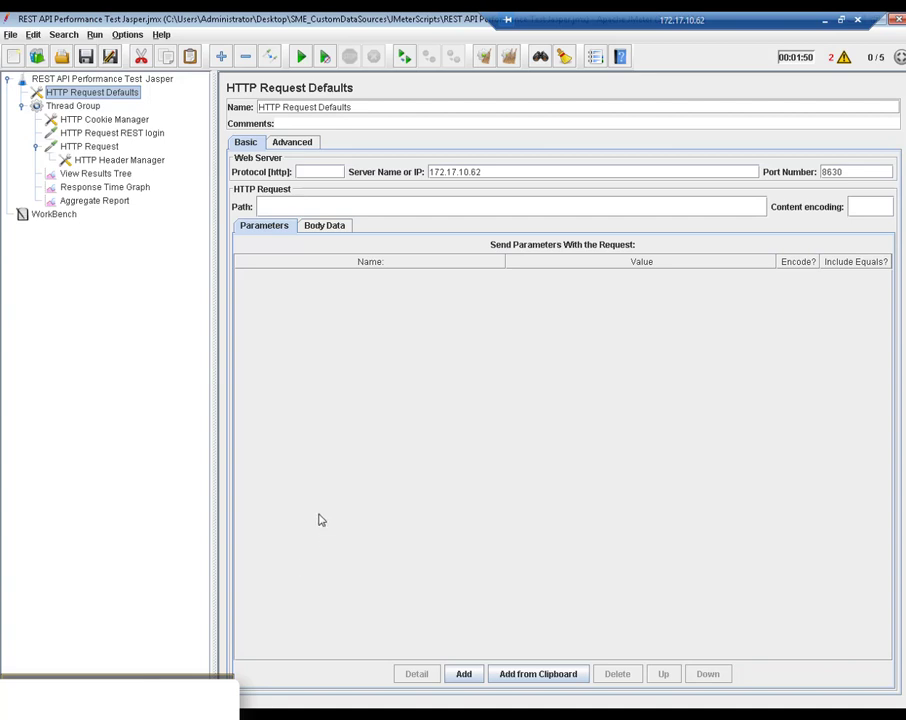
pyautogui.moveTo(344, 365)
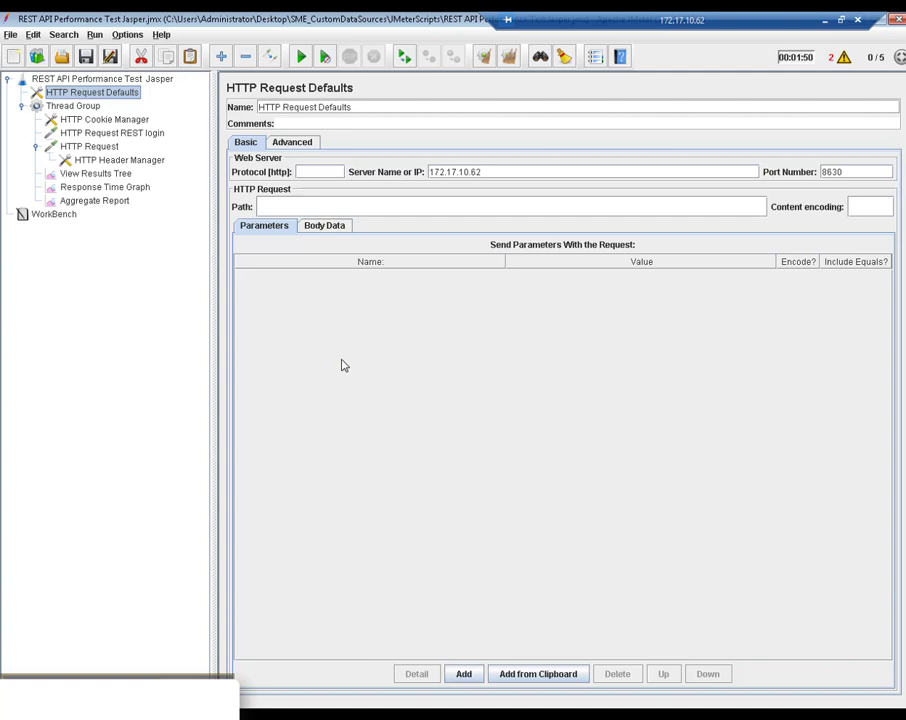
pyautogui.moveTo(430, 180)
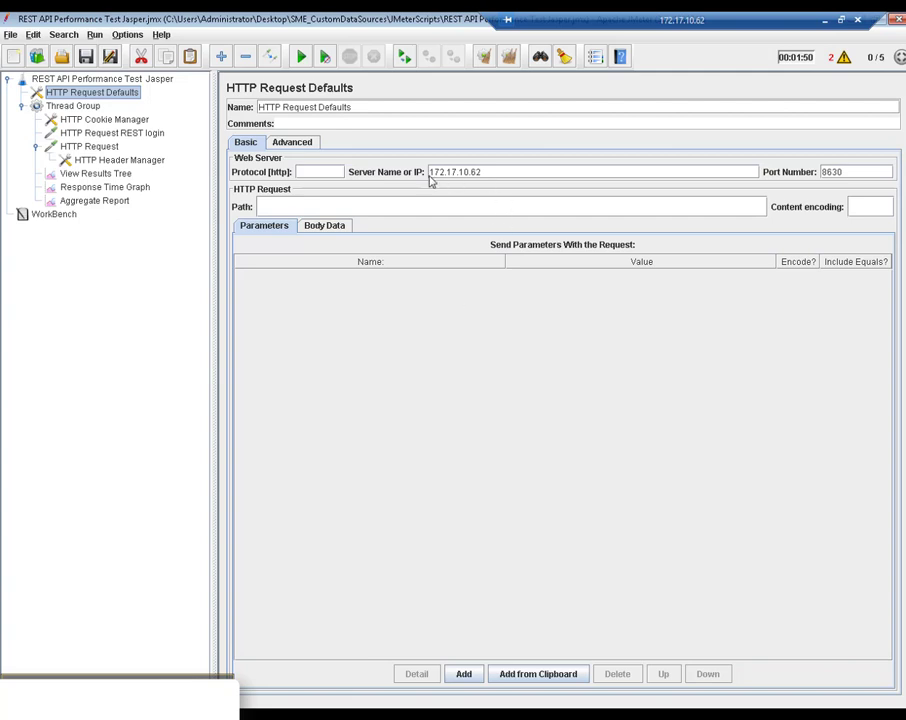
pyautogui.moveTo(420, 188)
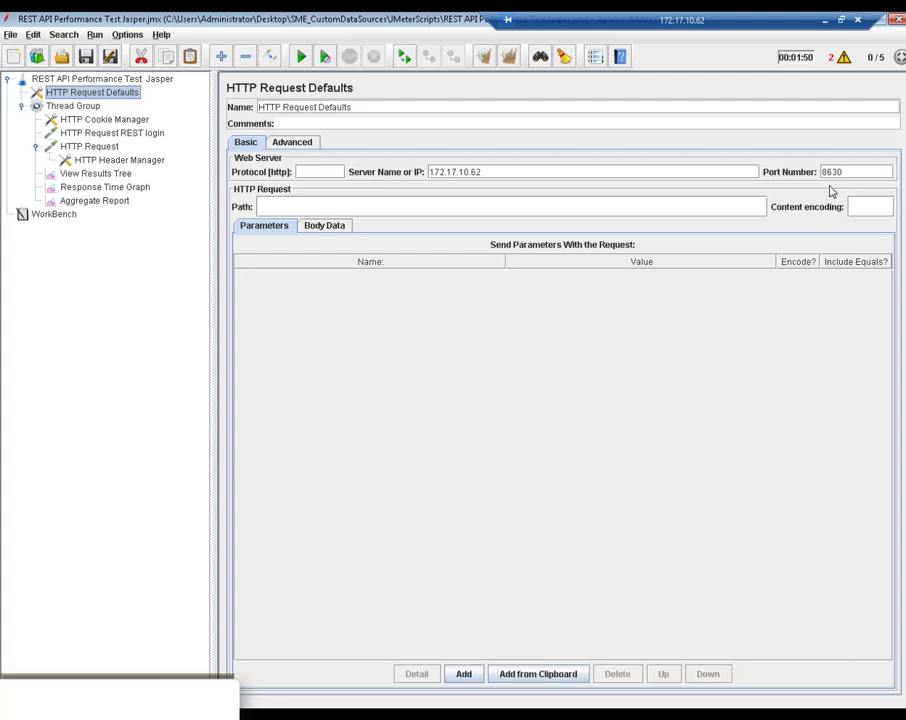
pyautogui.moveTo(826, 190)
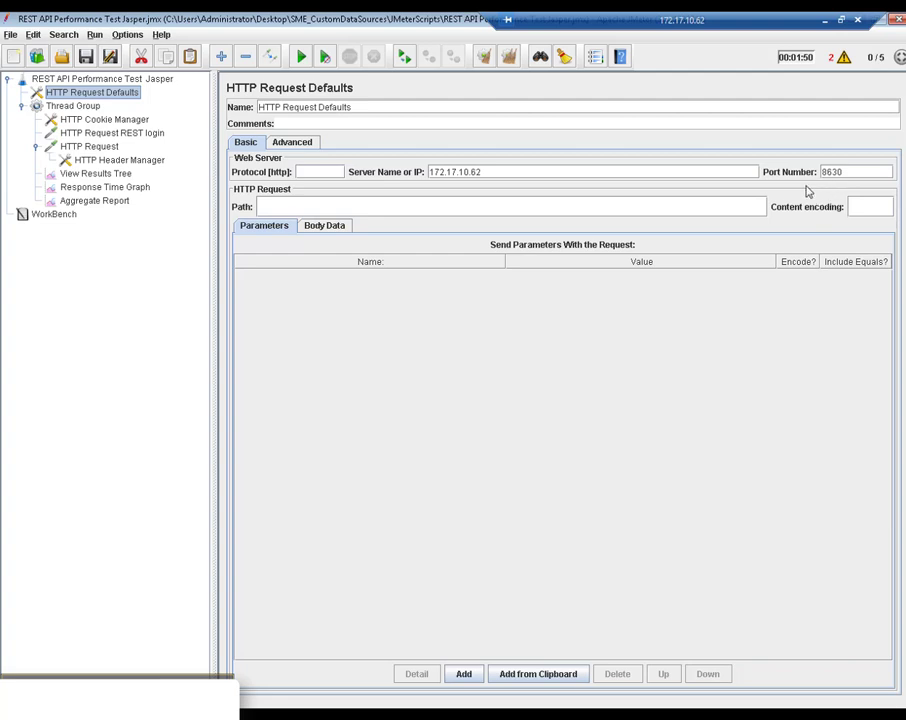
pyautogui.moveTo(757, 186)
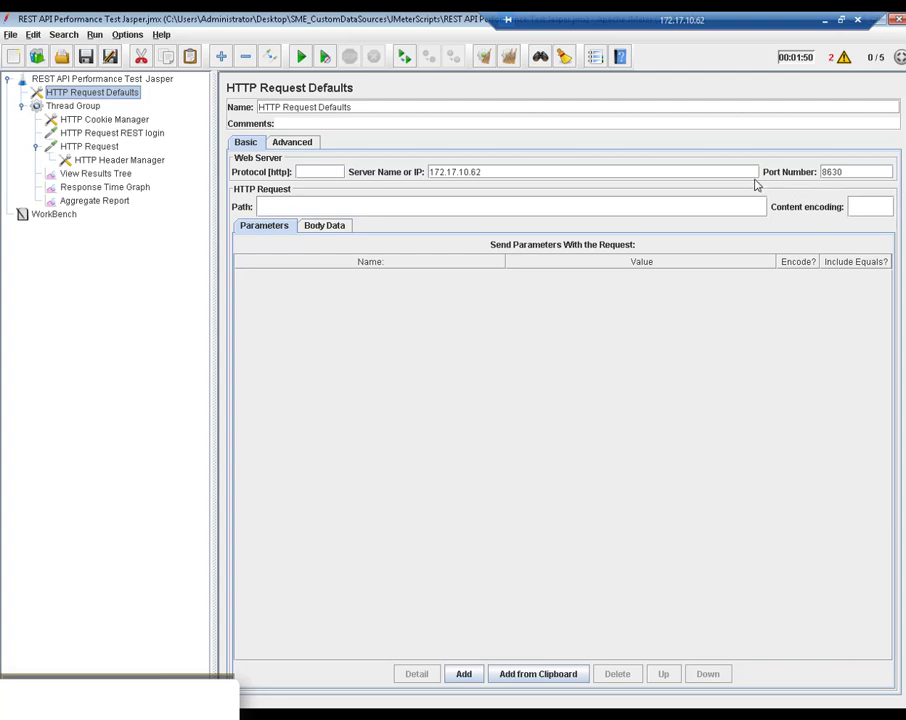
pyautogui.moveTo(568, 185)
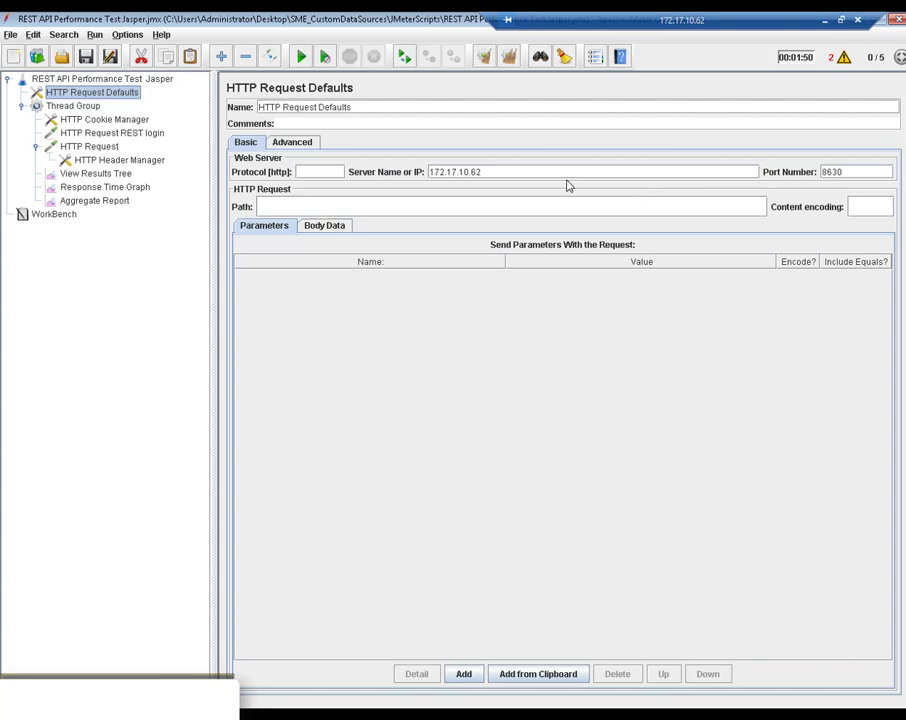
pyautogui.moveTo(808, 194)
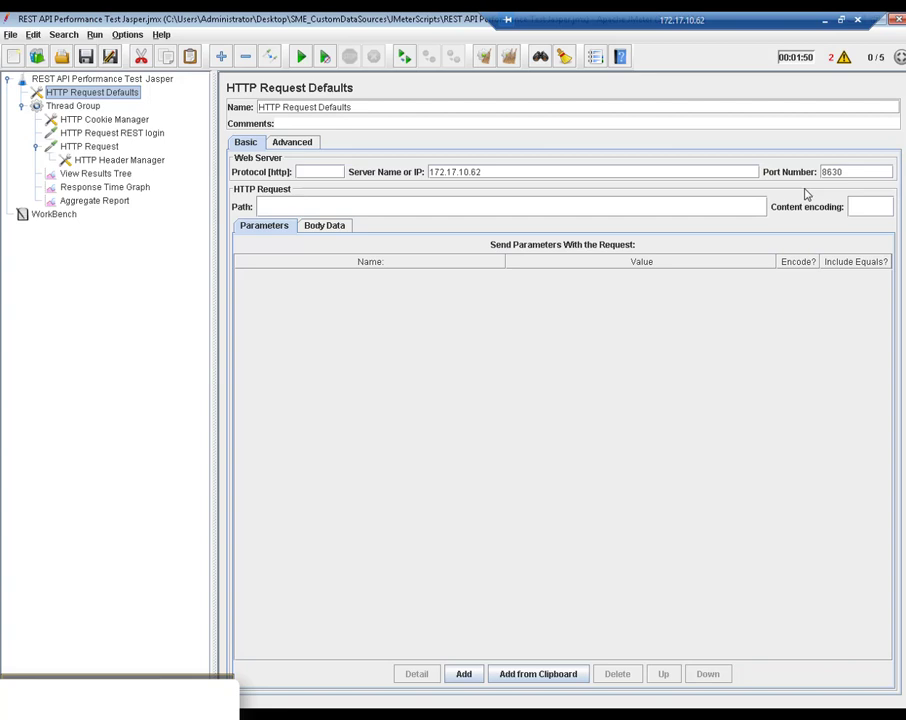
pyautogui.moveTo(82, 105)
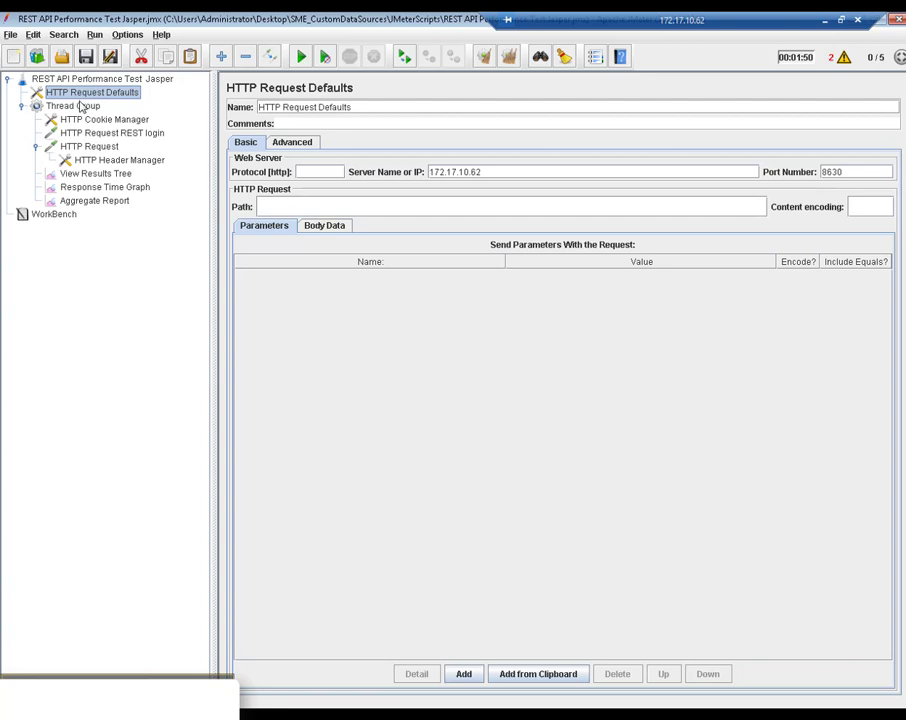
# Select Thread Group to show 5 threads, 10 s ramp-up, infinite loop, 300 s duration
pyautogui.click(72, 105)
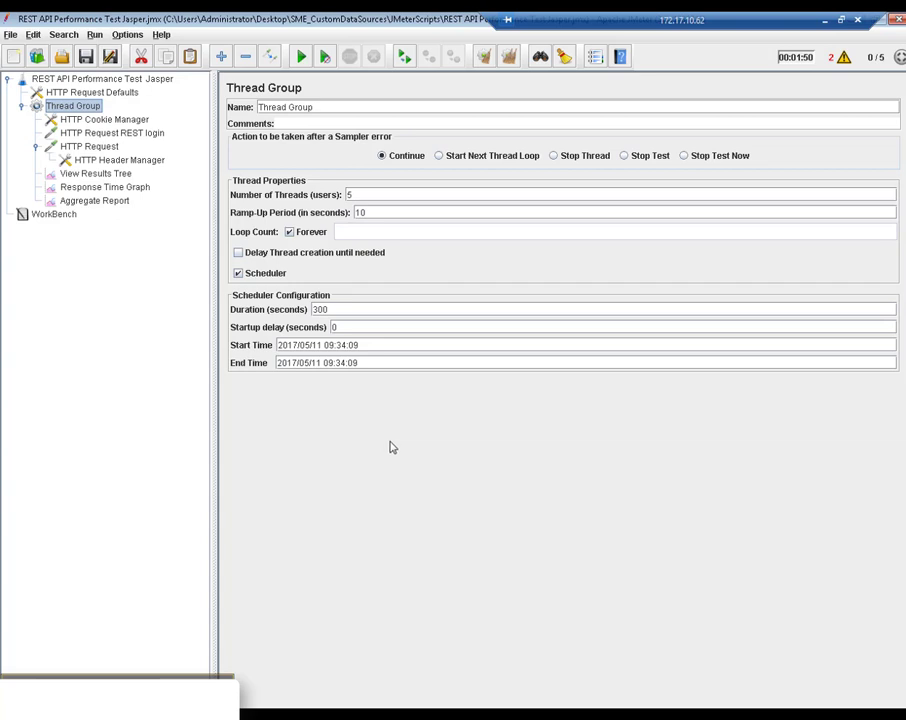
pyautogui.moveTo(268, 240)
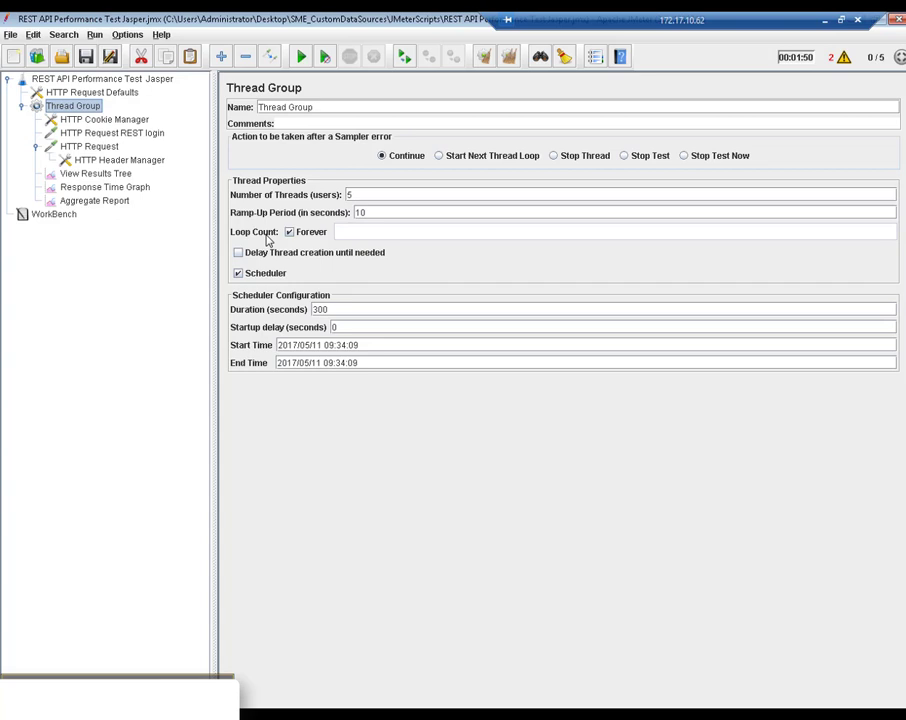
pyautogui.moveTo(280, 245)
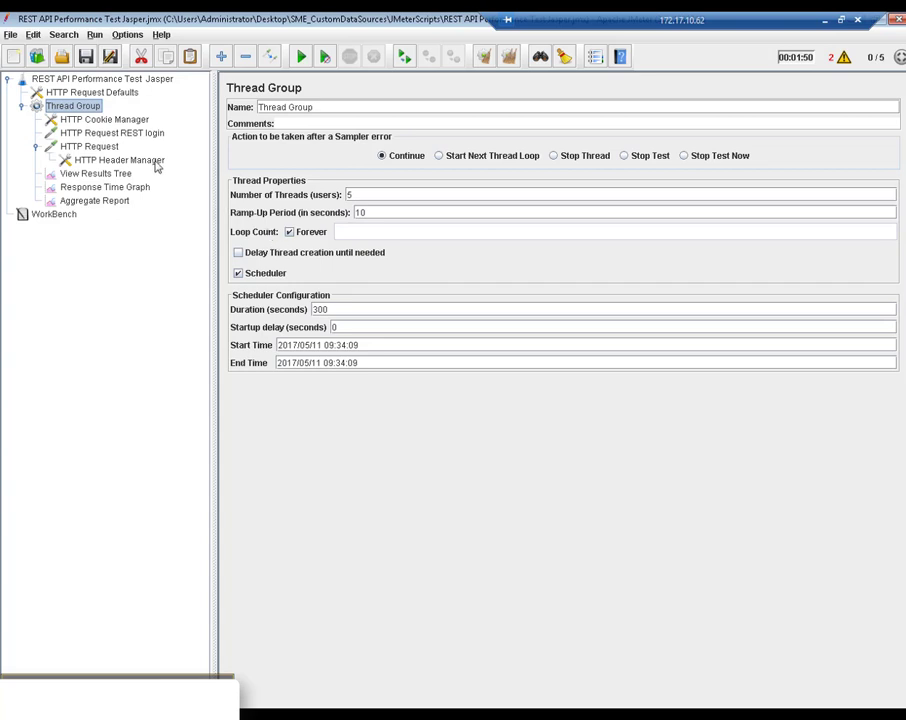
# Select 'HTTP Request REST login' showing POST to j_spring_security_check with username and password
pyautogui.click(112, 133)
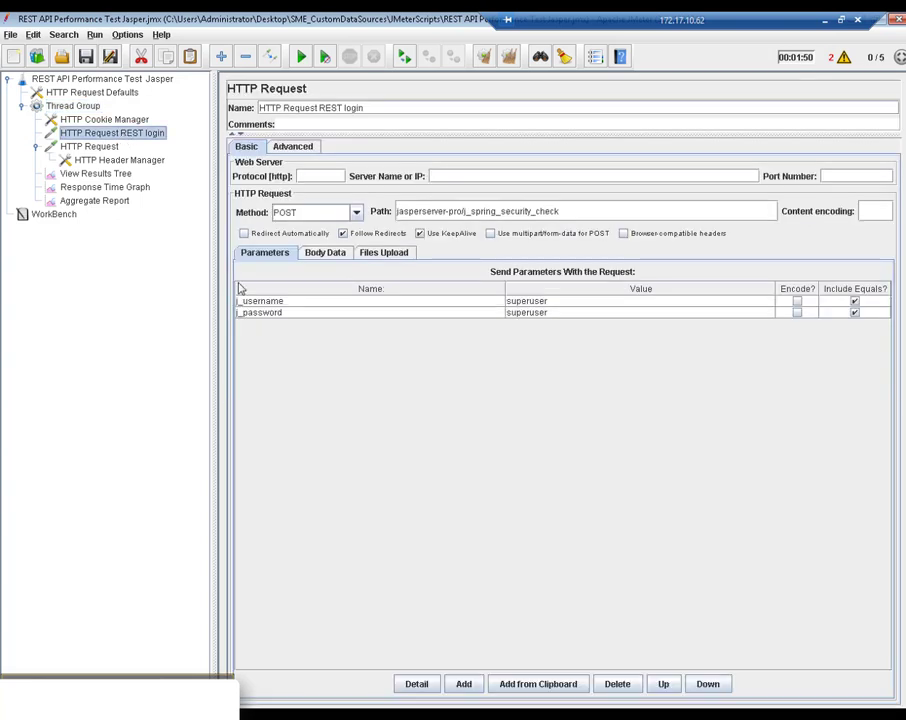
pyautogui.moveTo(316, 348)
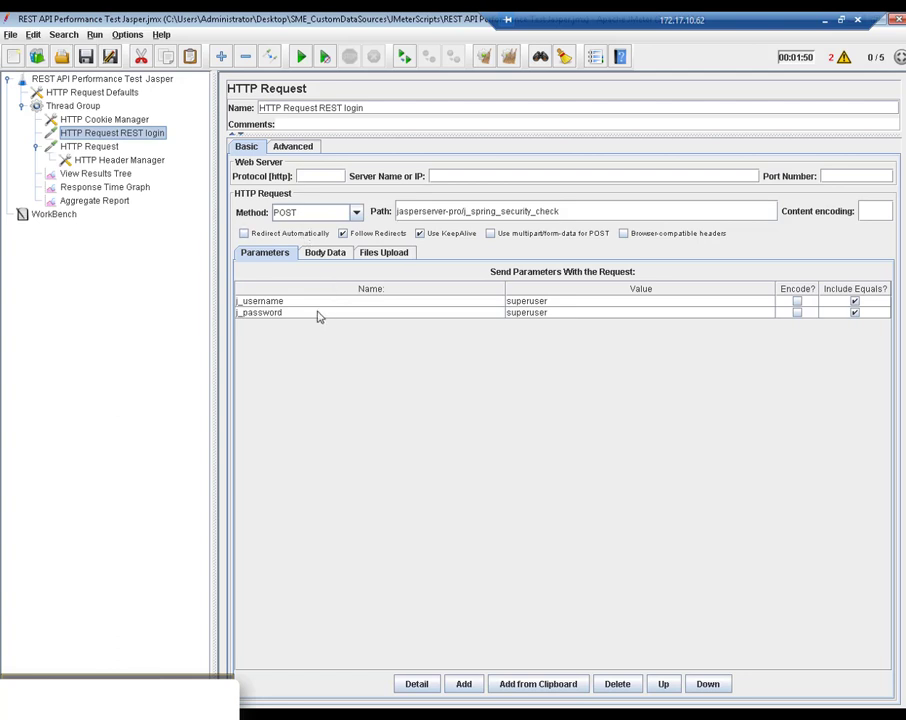
pyautogui.moveTo(273, 327)
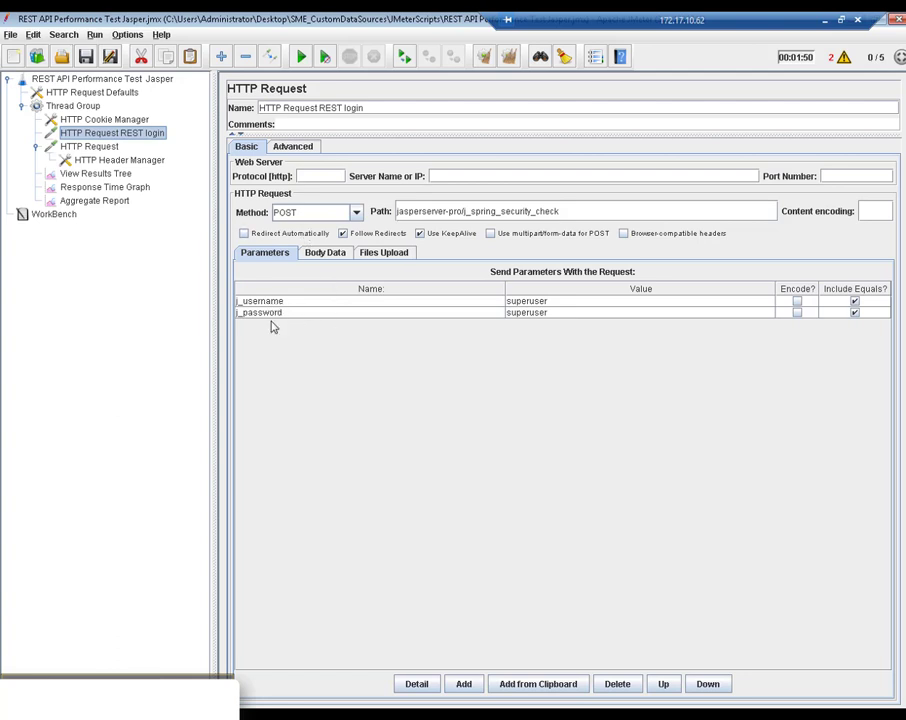
pyautogui.moveTo(288, 329)
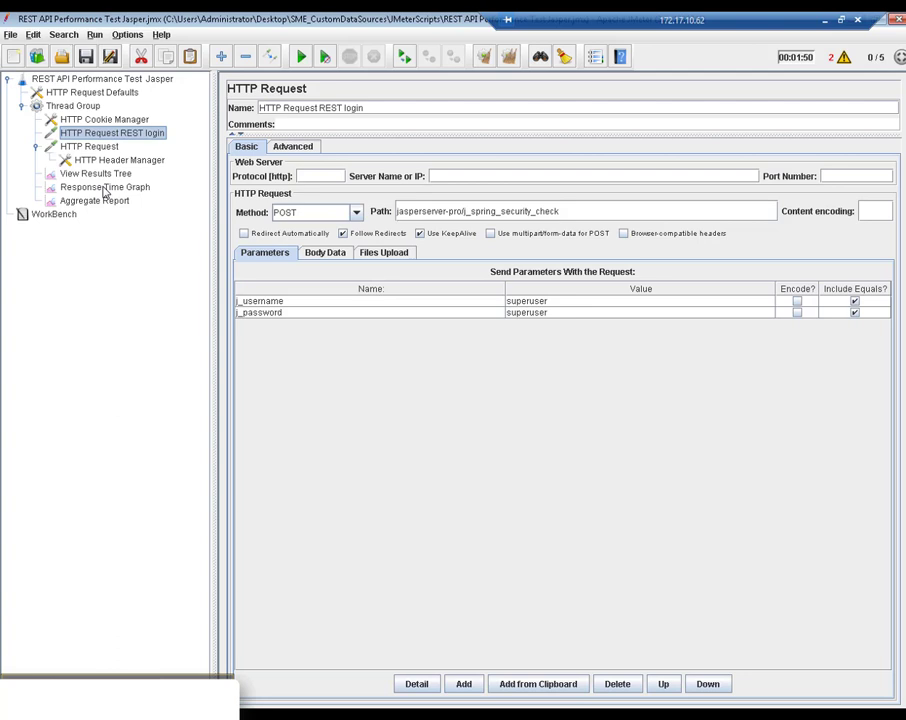
pyautogui.click(89, 146)
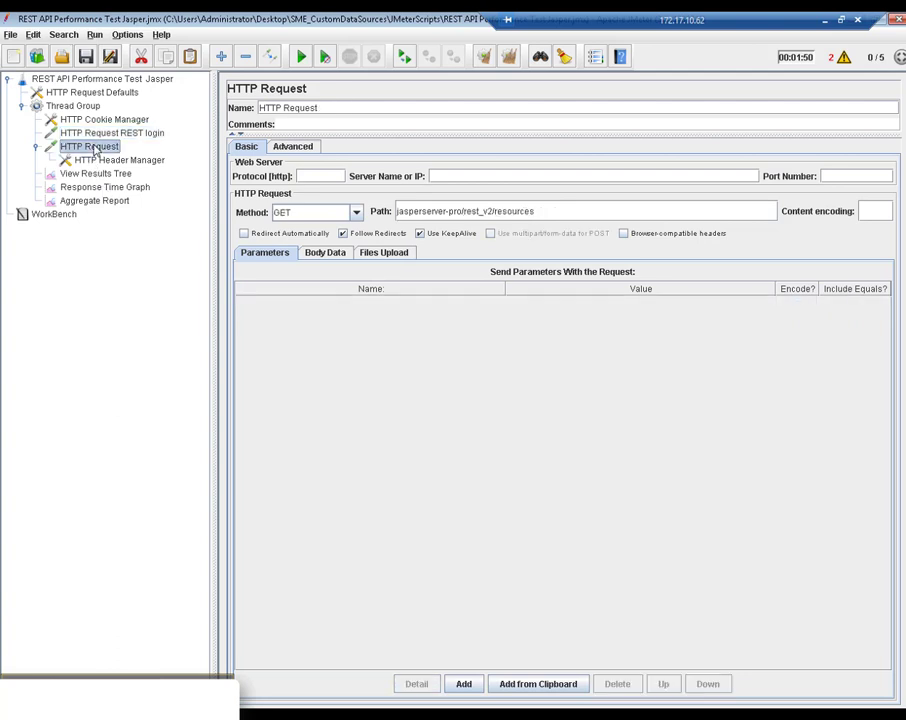
pyautogui.moveTo(285, 326)
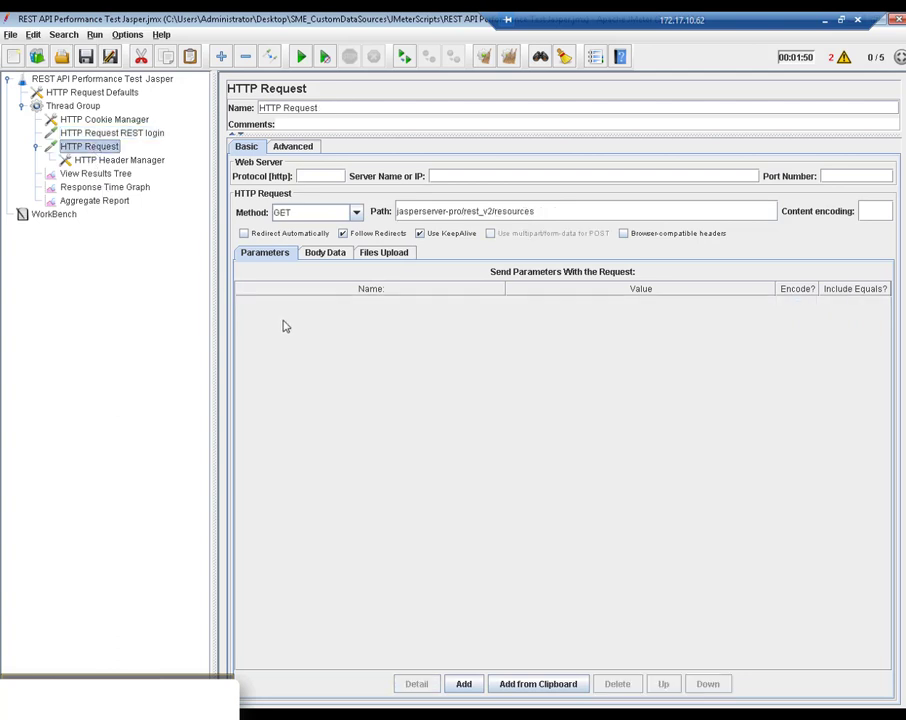
pyautogui.moveTo(521, 401)
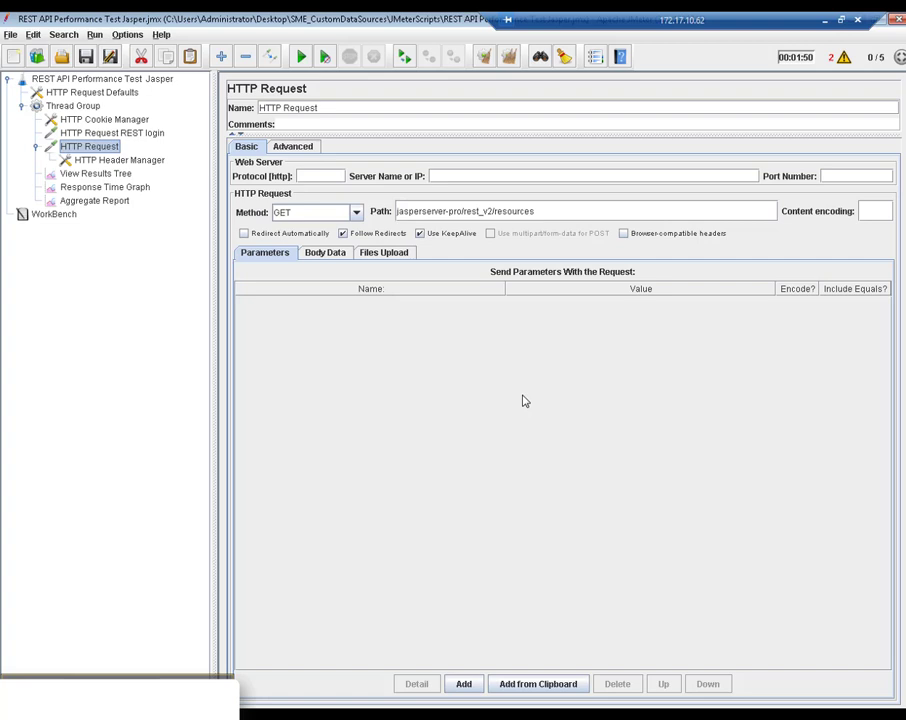
pyautogui.moveTo(523, 395)
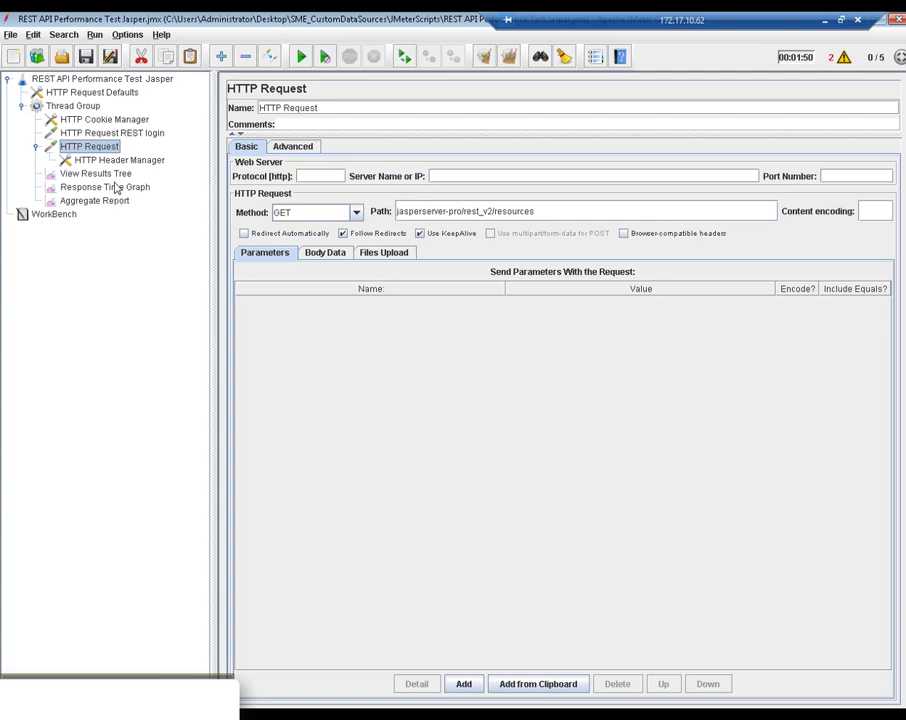
# Select the HTTP Header Manager showing the Accept: application/json header
pyautogui.click(119, 160)
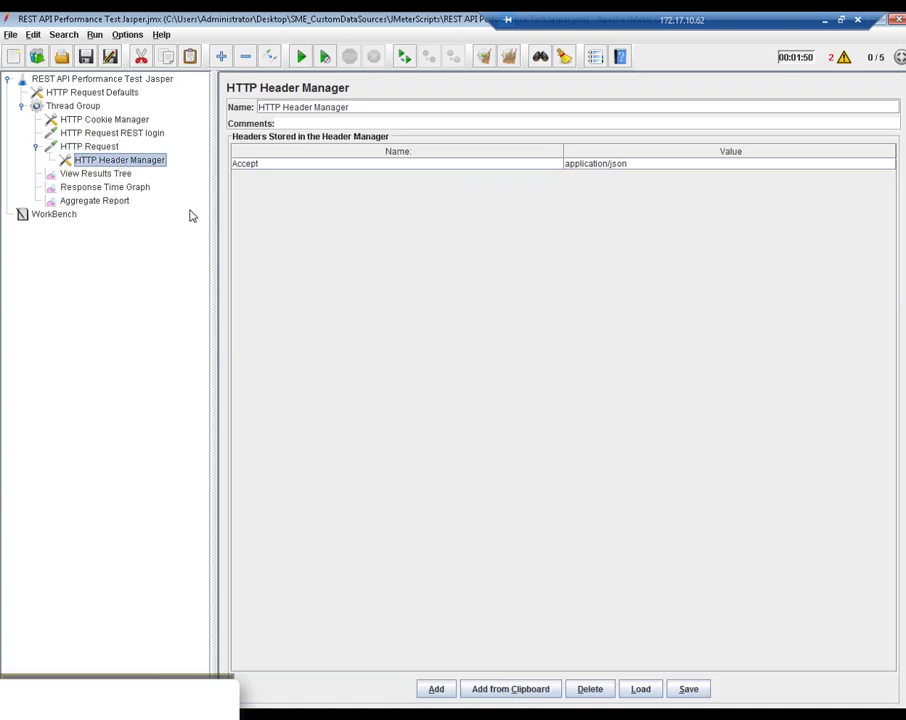
pyautogui.moveTo(290, 226)
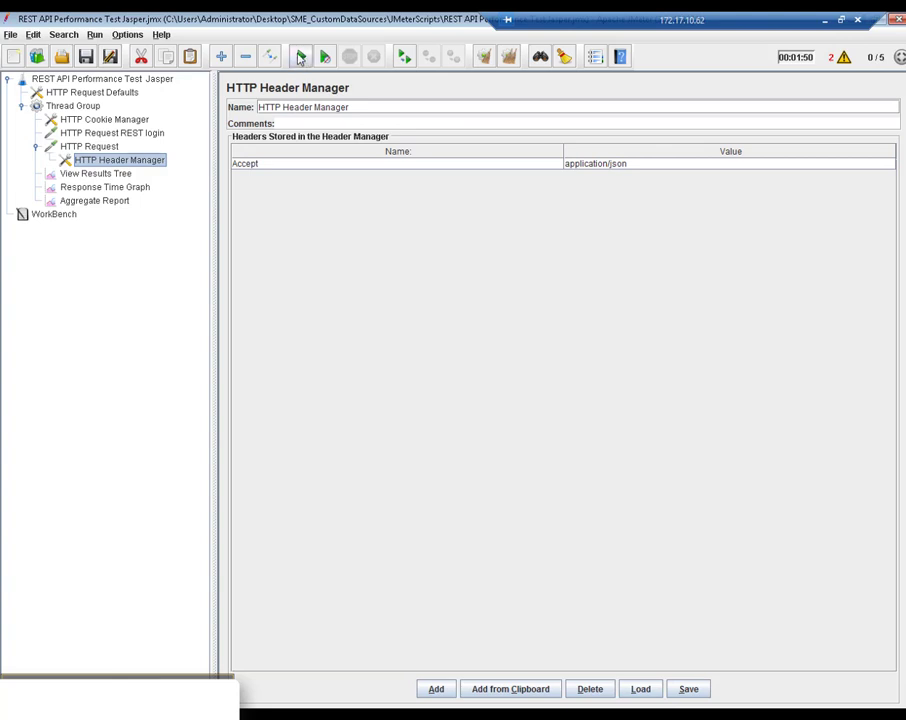
# Run the test and view a sample's request and JSON response in View Results Tree
pyautogui.click(300, 56)
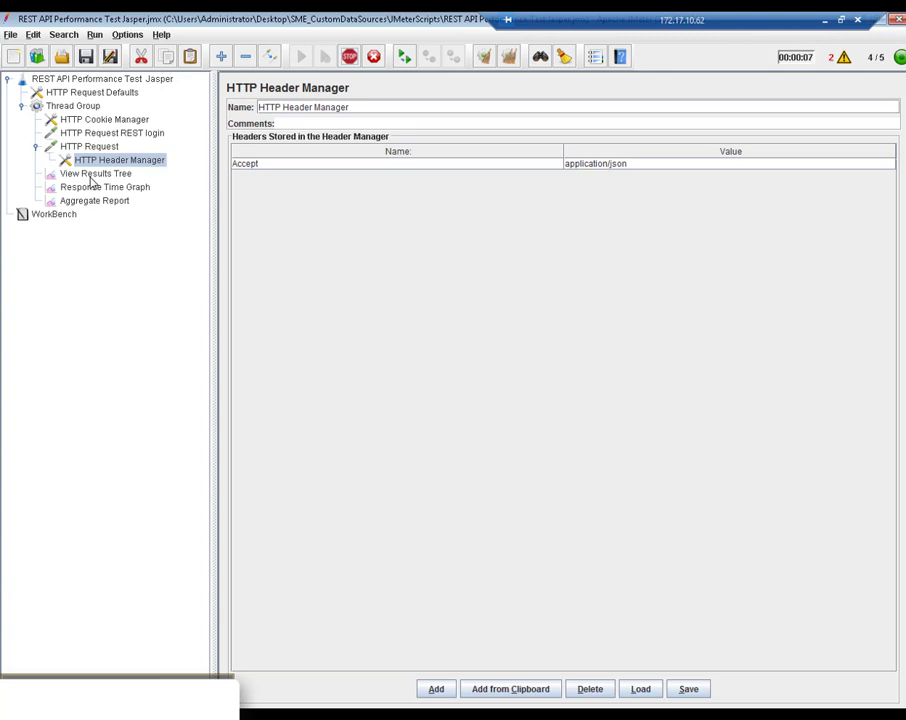
pyautogui.click(95, 173)
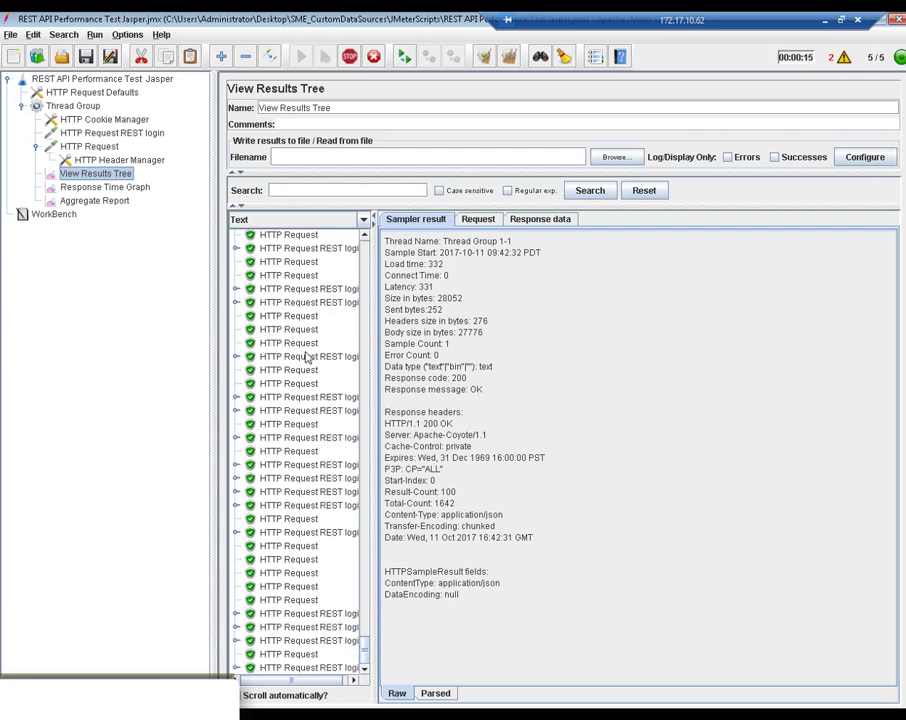
pyautogui.scroll(-3)
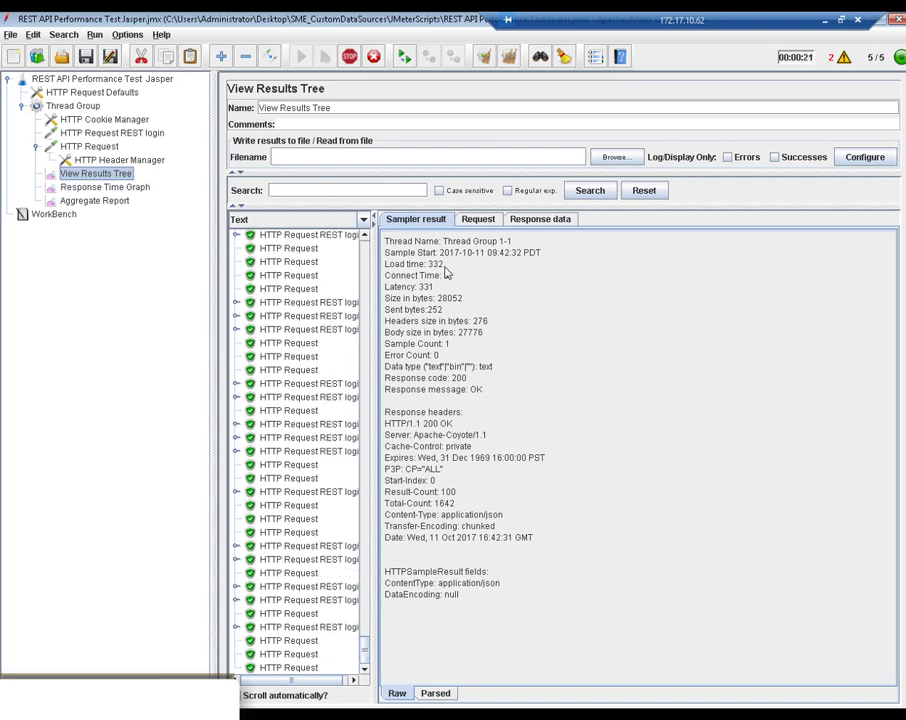
pyautogui.click(477, 219)
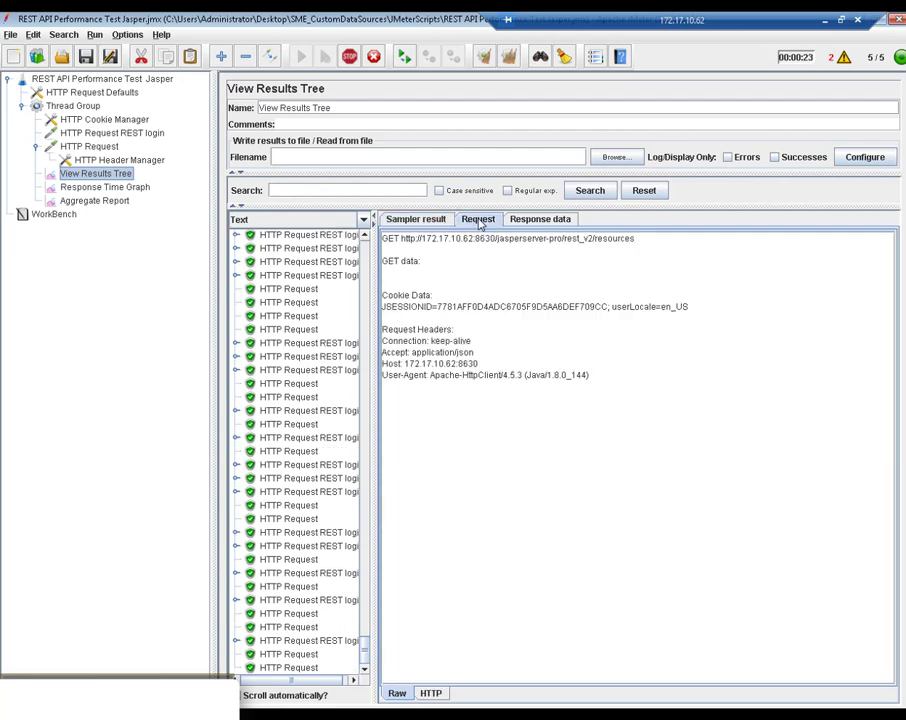
pyautogui.click(540, 219)
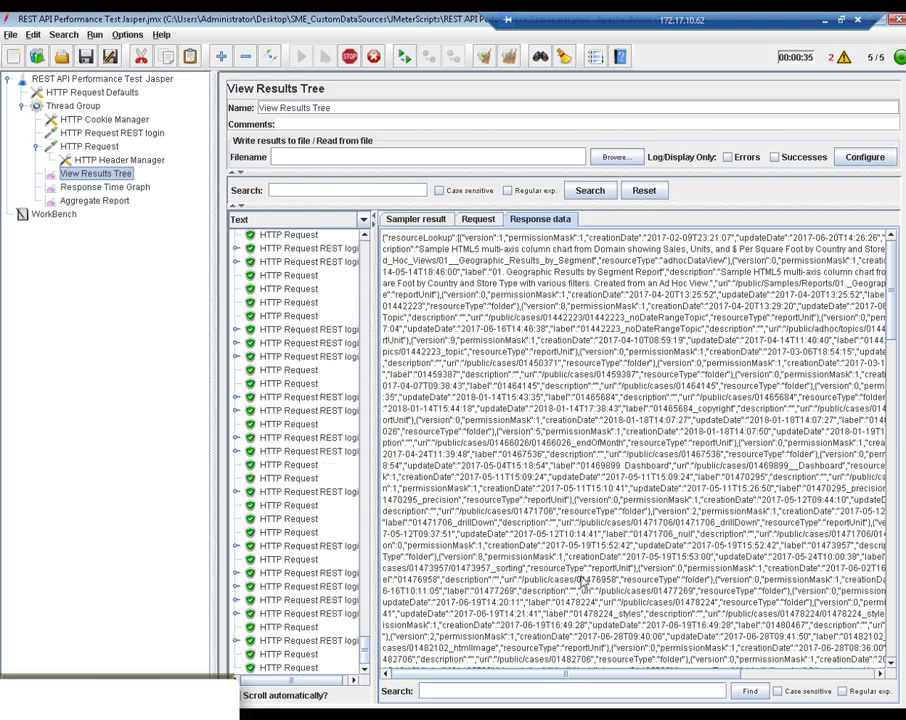
# Select Response Time Graph to compare REST login and resources response times
pyautogui.click(105, 187)
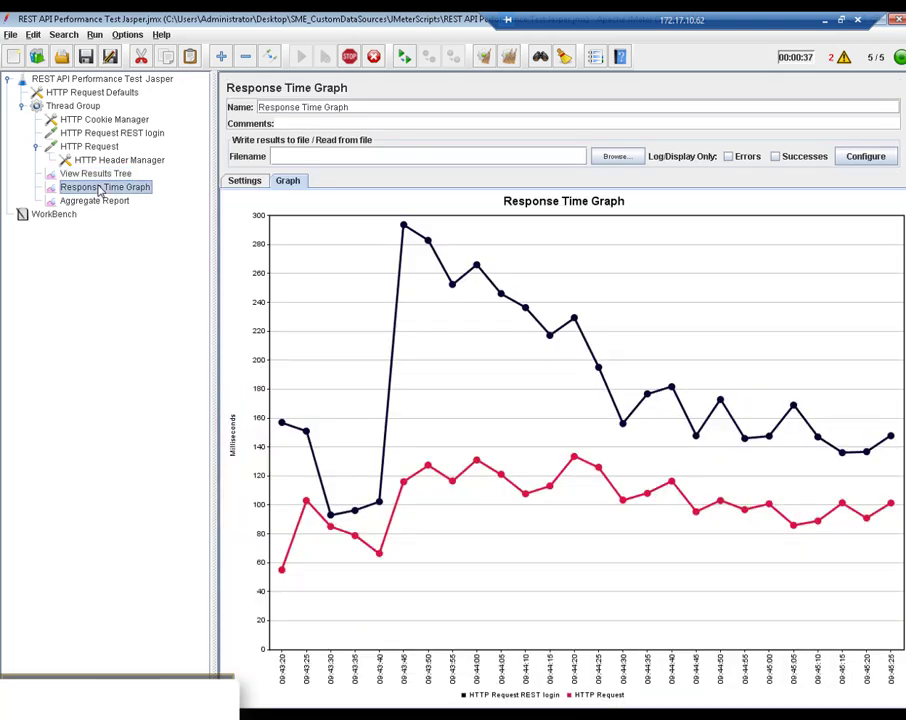
pyautogui.moveTo(294, 402)
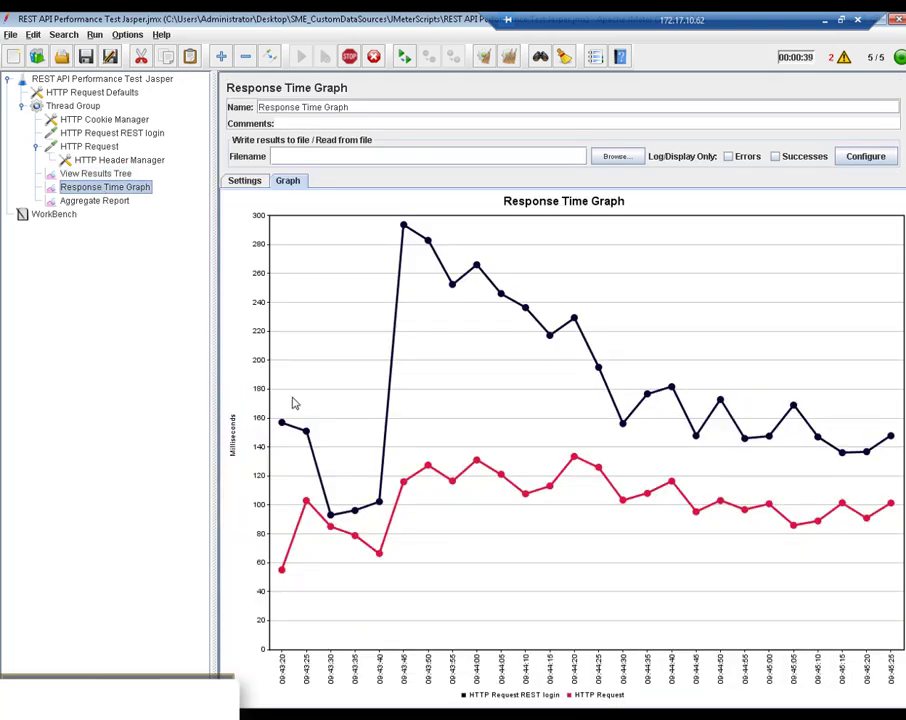
pyautogui.moveTo(400, 440)
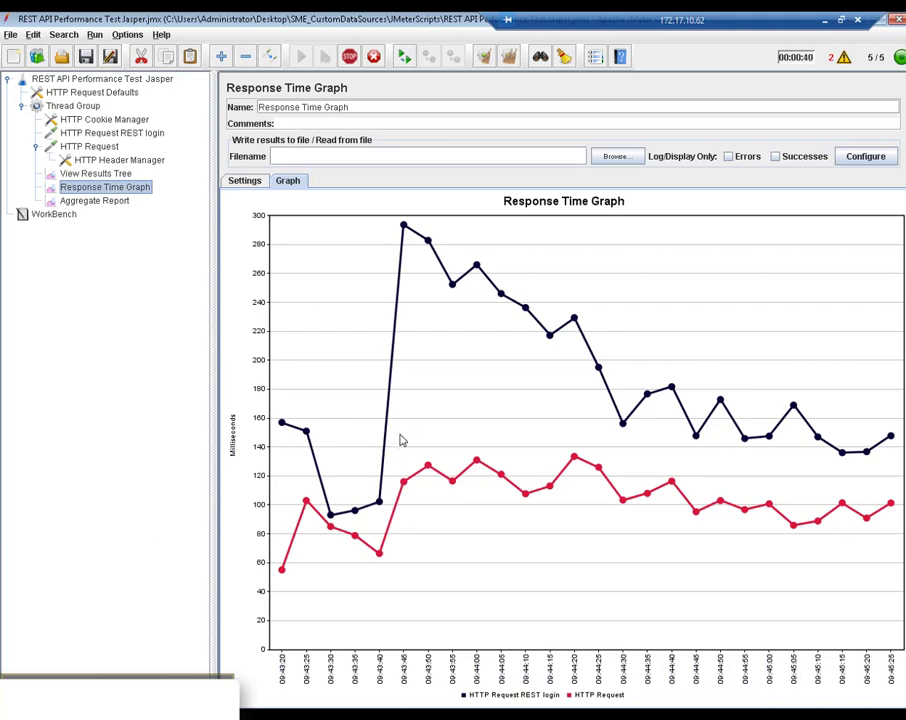
pyautogui.moveTo(393, 433)
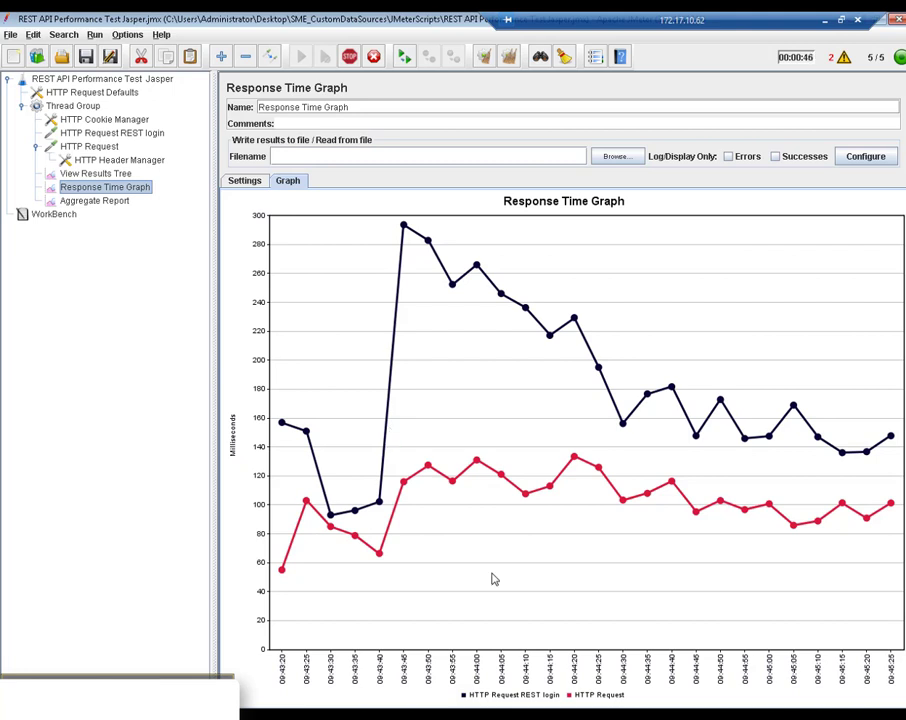
pyautogui.moveTo(600, 700)
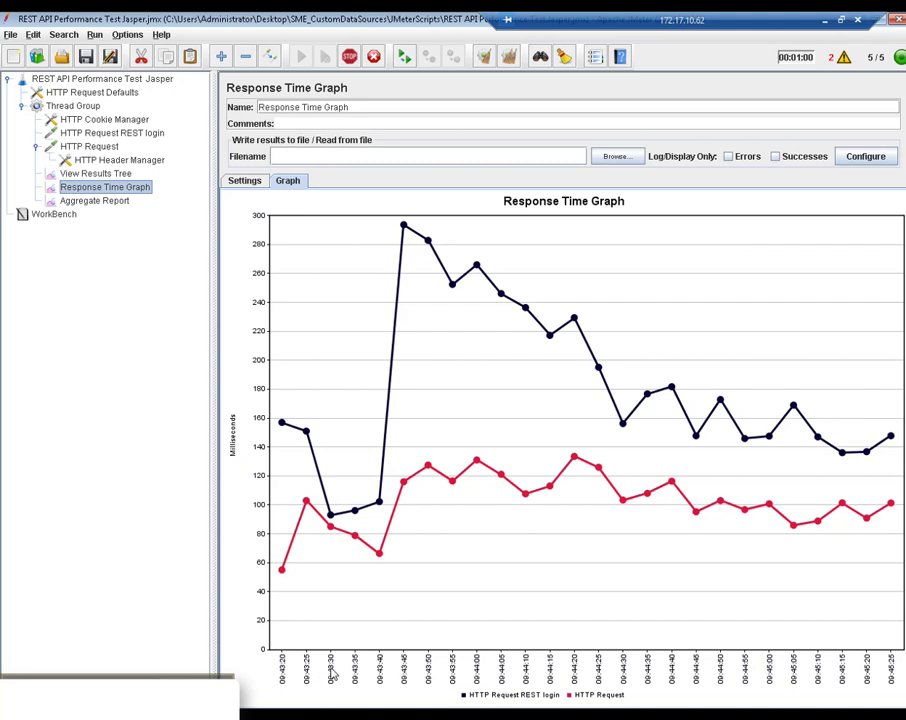
pyautogui.moveTo(330, 581)
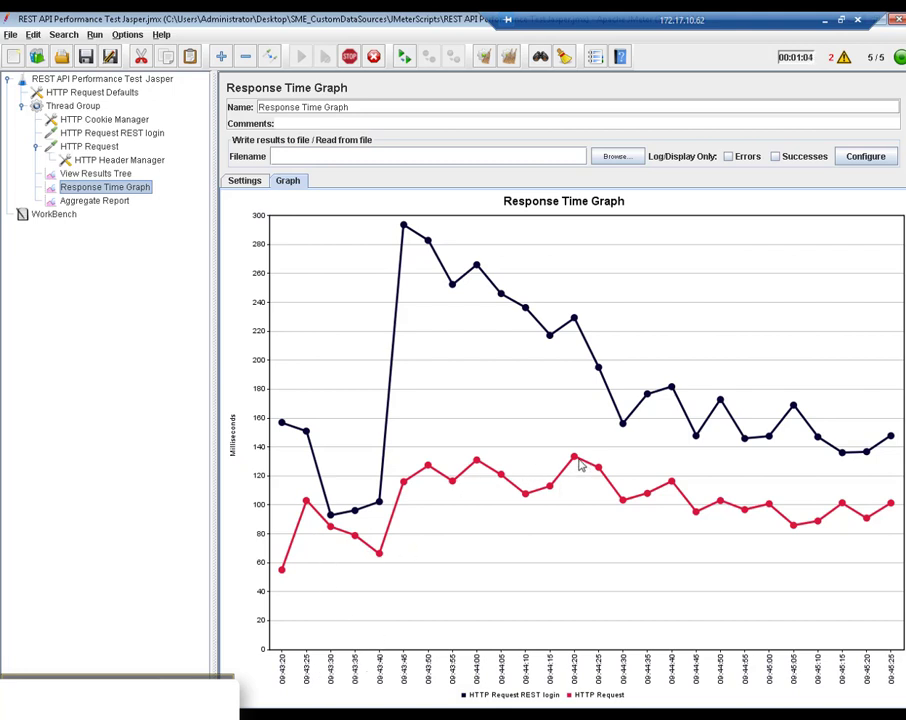
pyautogui.moveTo(698, 517)
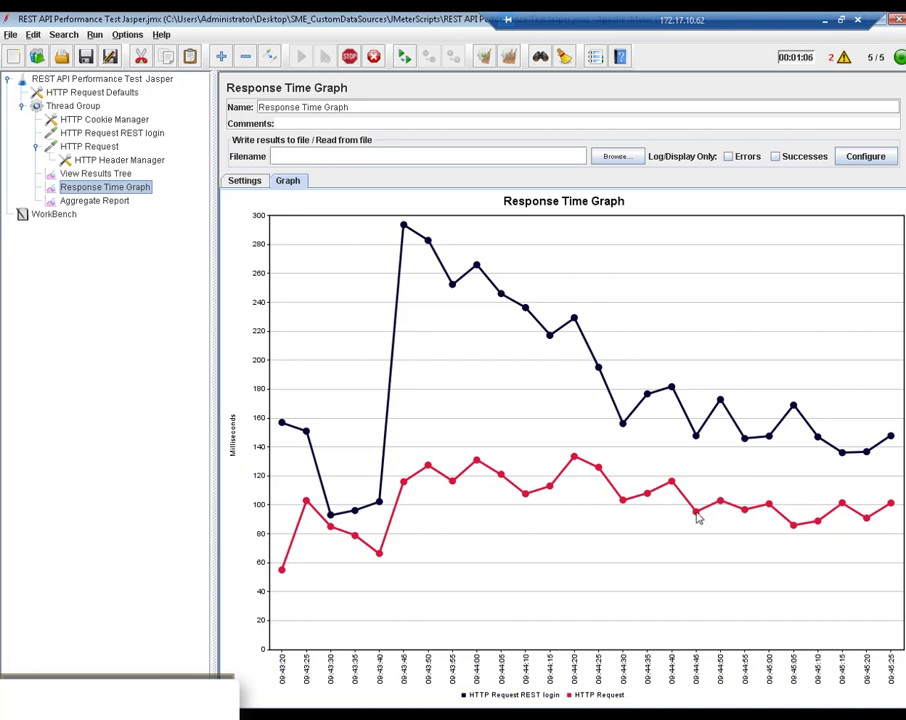
pyautogui.moveTo(126, 233)
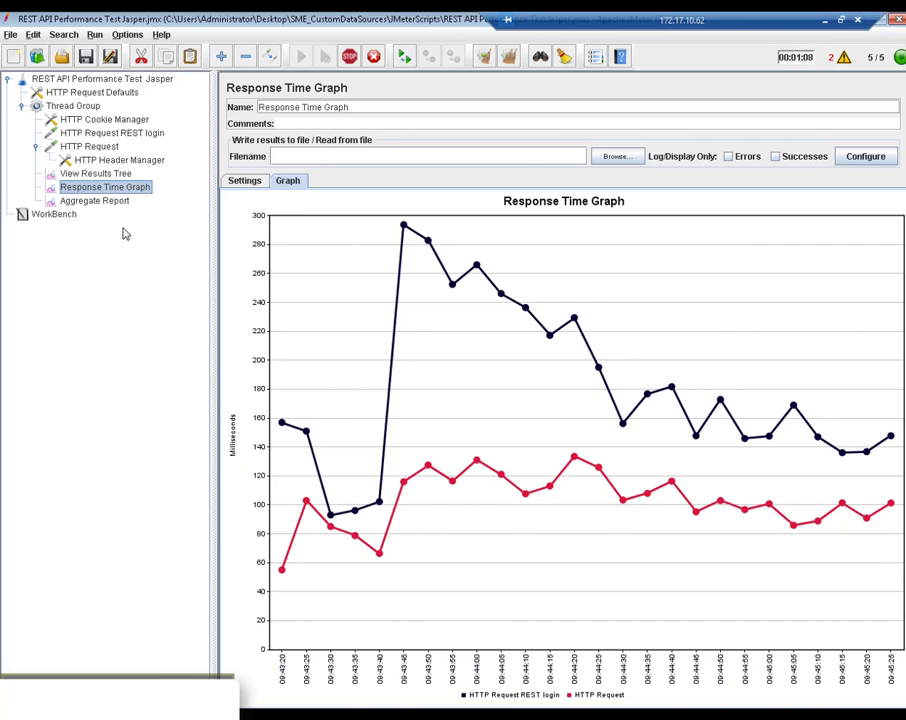
# Select Aggregate Report showing sample counts, averages and error rates per request and total
pyautogui.click(94, 200)
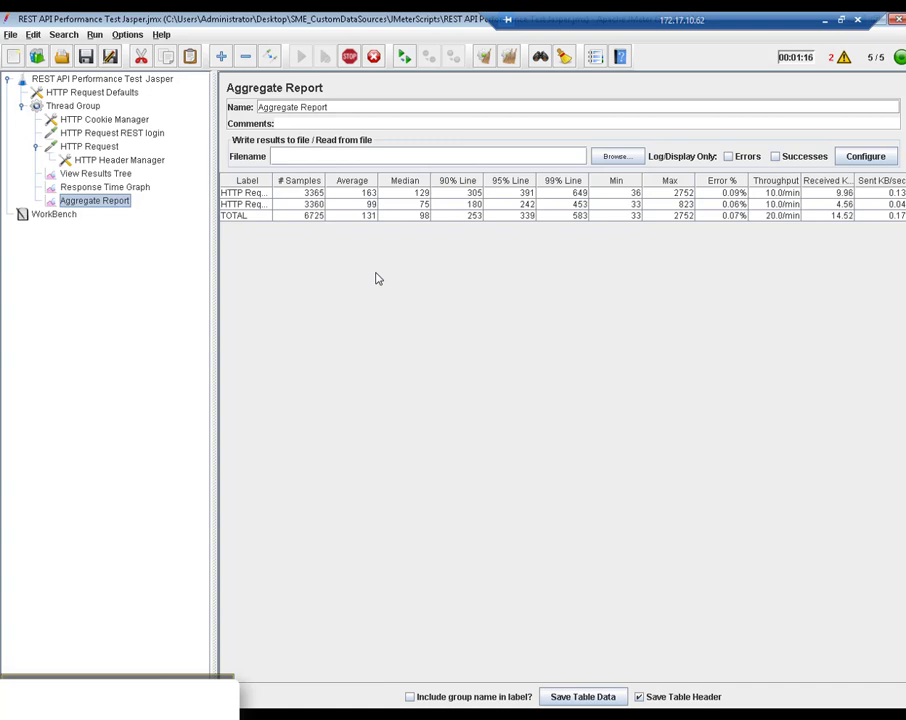
pyautogui.moveTo(444, 340)
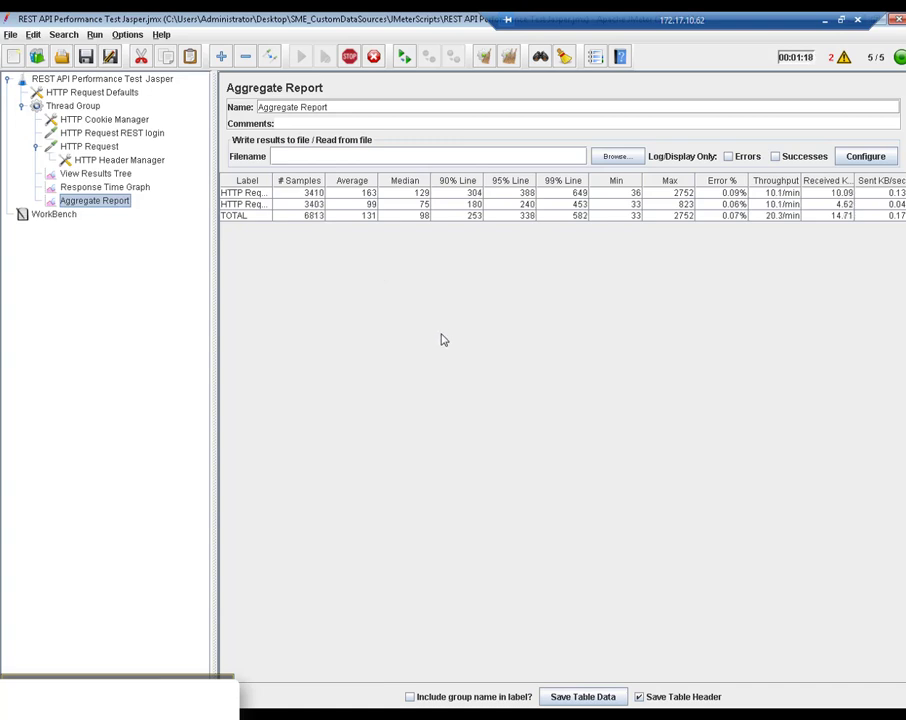